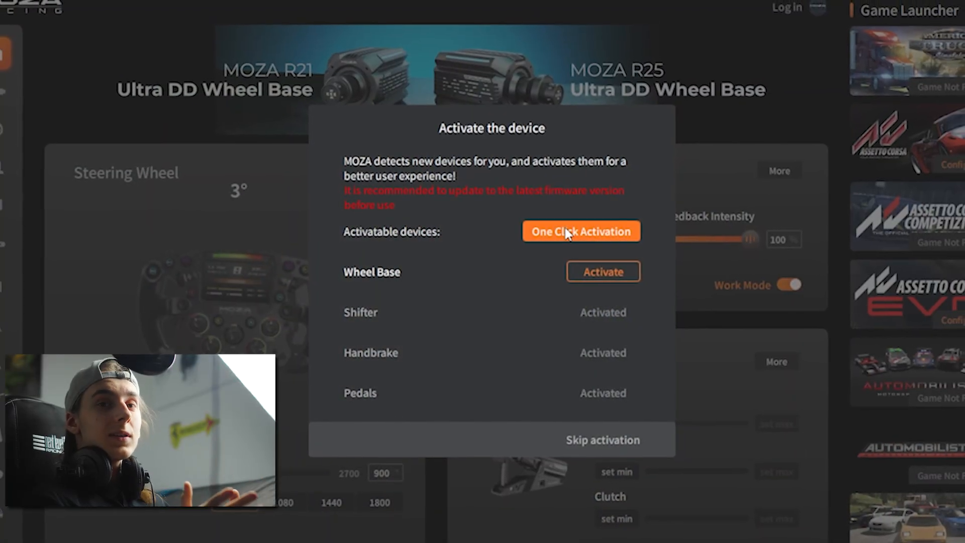
Run One Click Activation for all detected devices and finish once activation completes
left_click(603, 271)
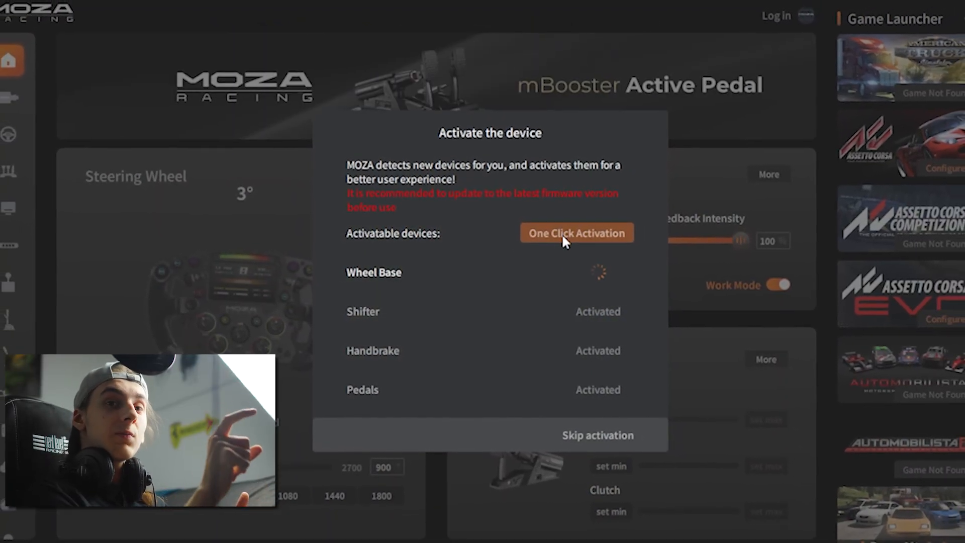
left_click(576, 232)
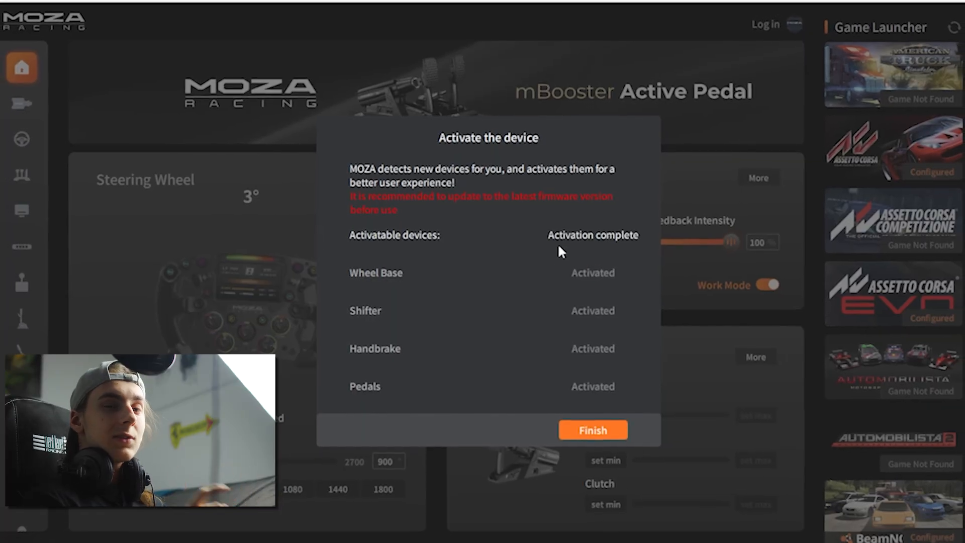
left_click(592, 429)
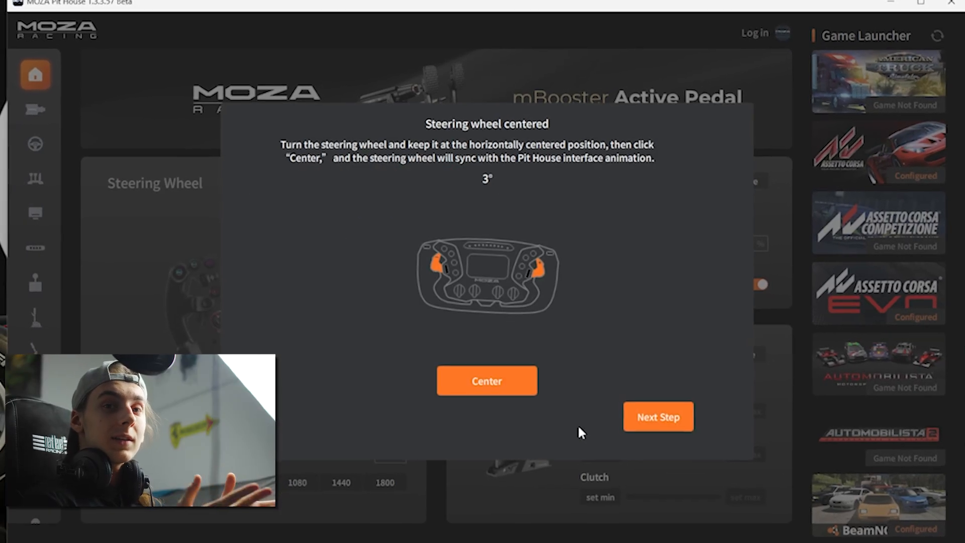
Confirm the wheel's centred position and continue to the home dashboard
left_click(658, 417)
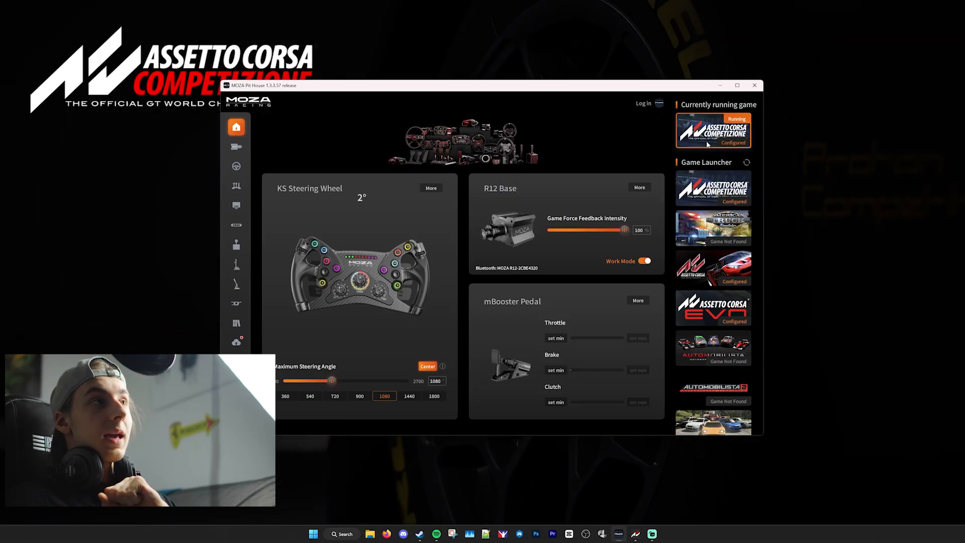
Show the wheel base's Basic Settings with its preset, 1080° angle and 100 FFB intensity
scroll("down", 3)
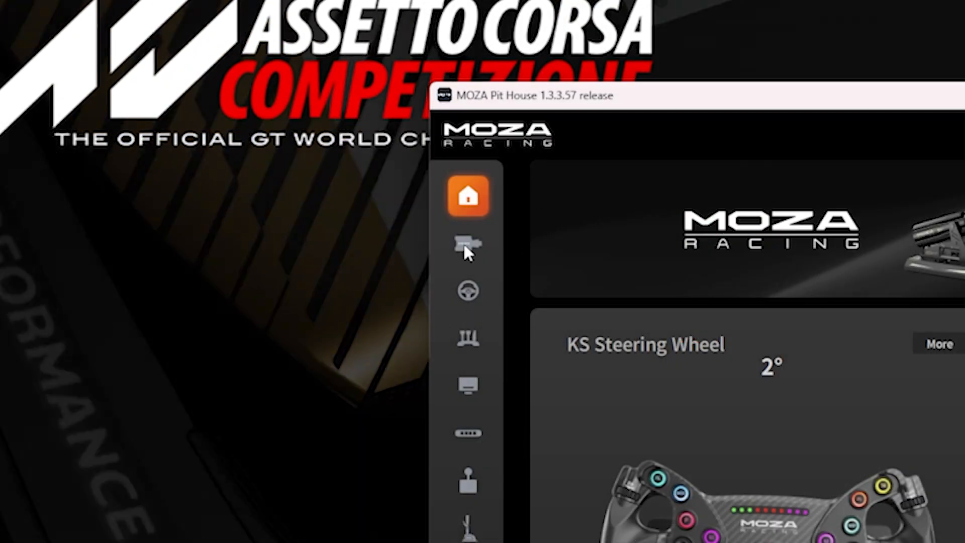
left_click(469, 248)
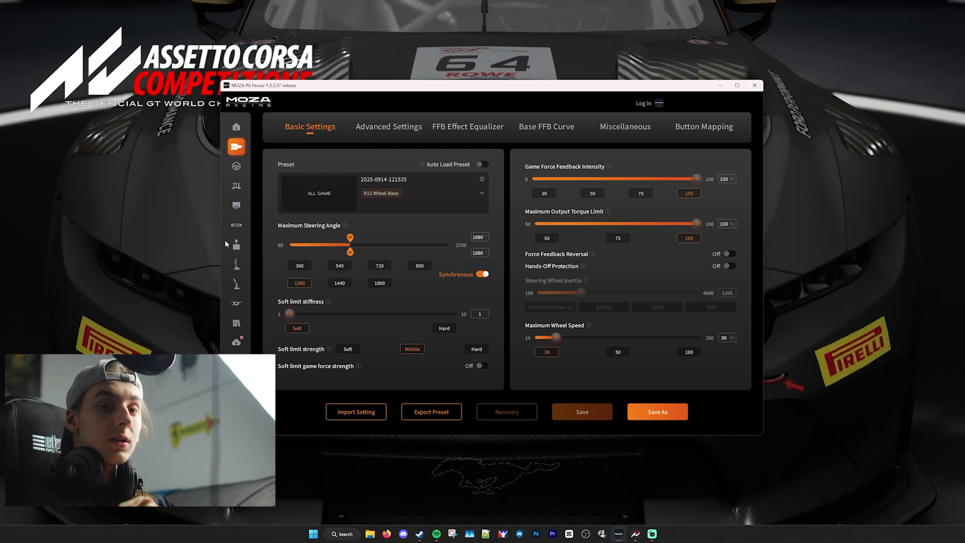
Browse the list of official wheel base presets for different games
left_click(480, 193)
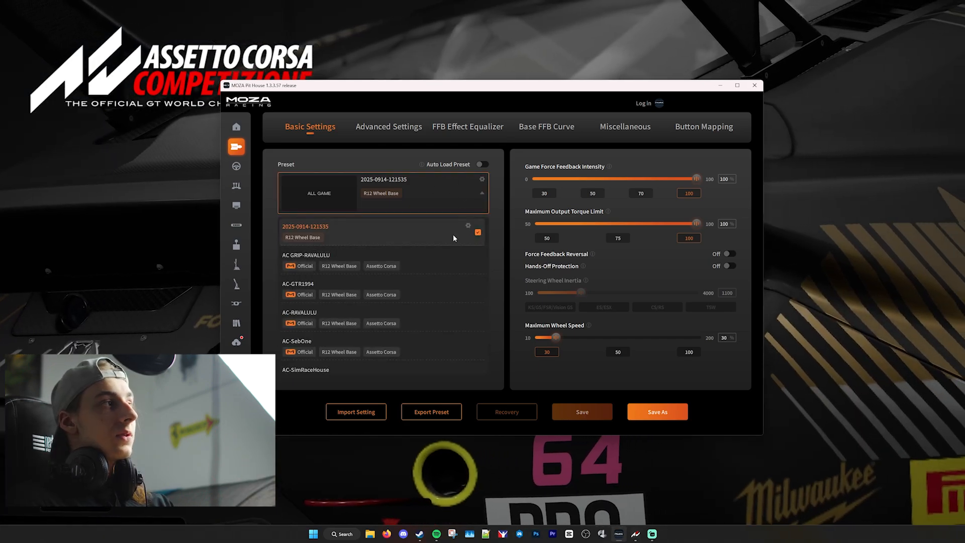
scroll("down", 3)
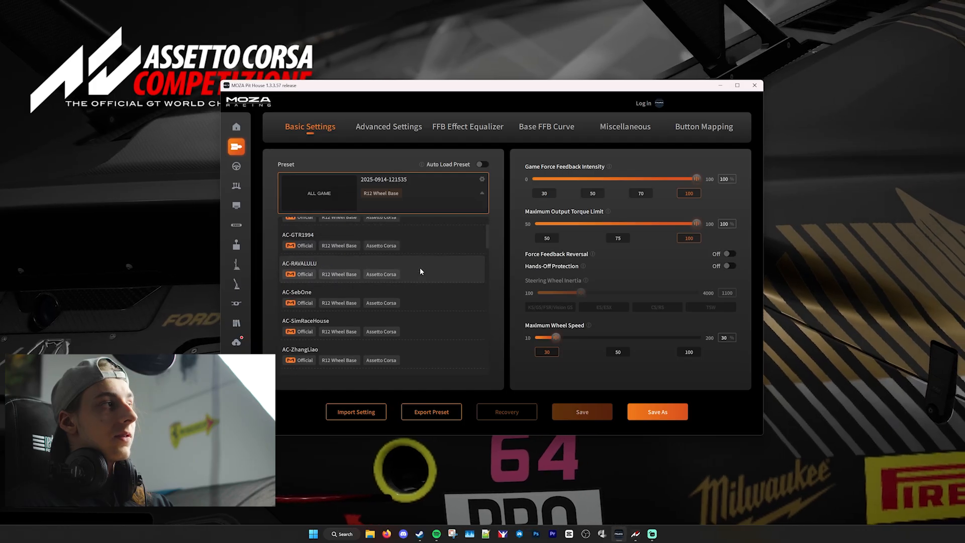
scroll("down", 3)
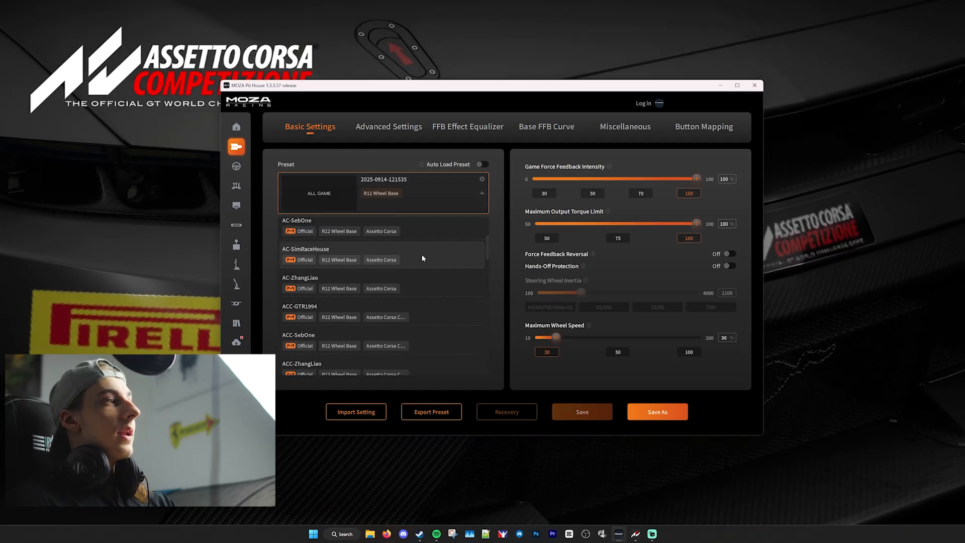
scroll("down", 3)
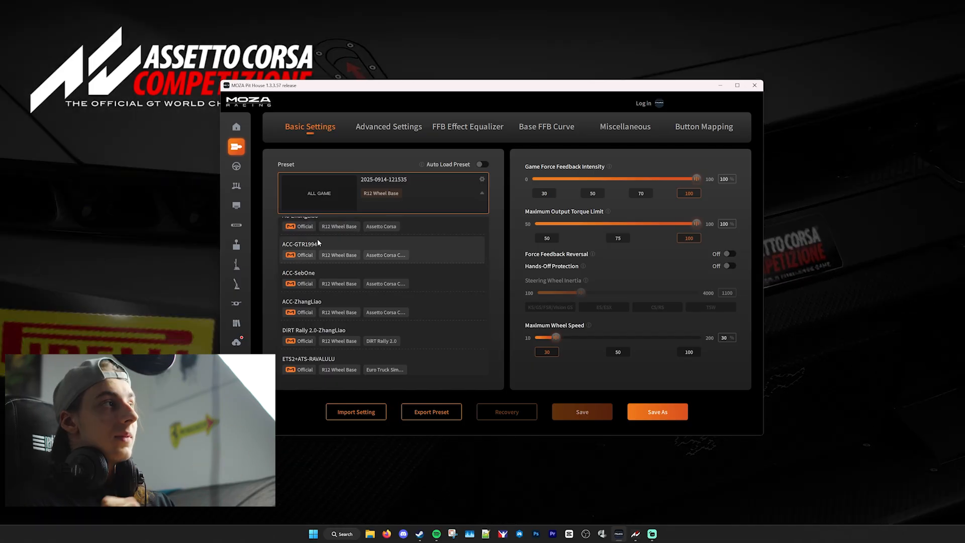
scroll("down", 3)
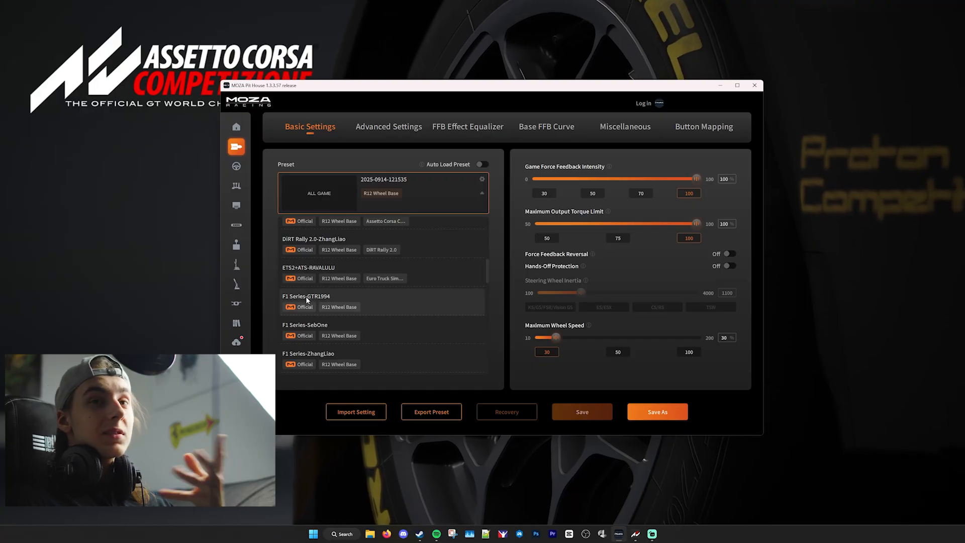
scroll("down", 3)
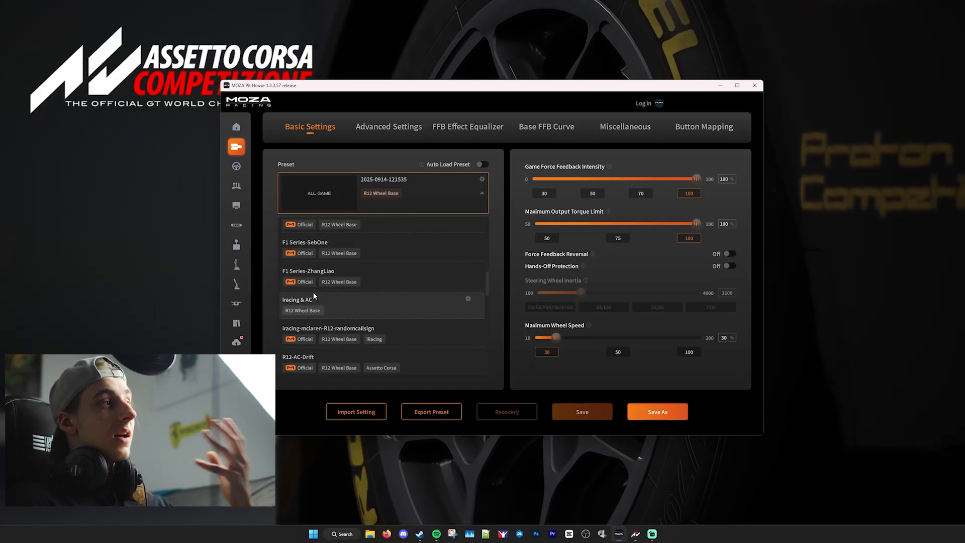
left_click(236, 127)
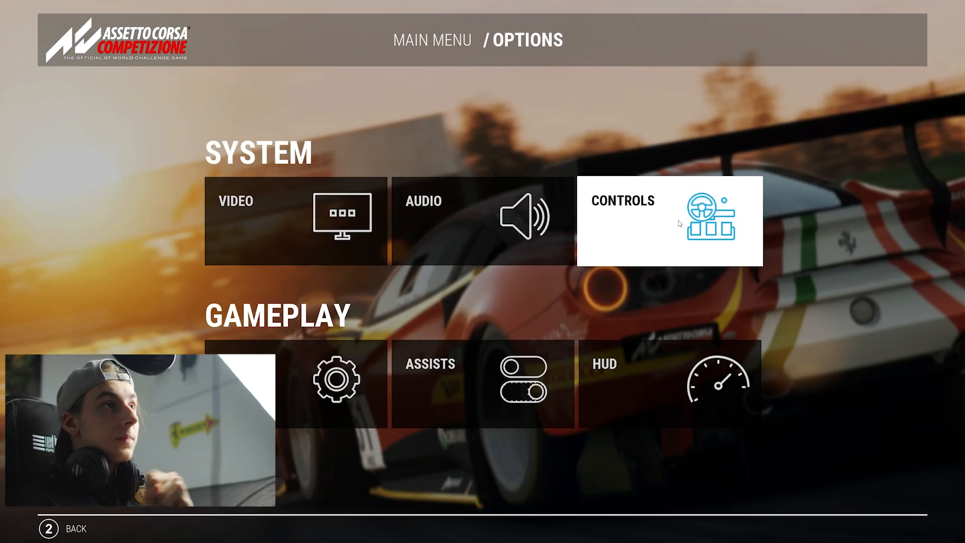
Go to ACC's Controls page and rebind the throttle to the pedals' axis 4
left_click(669, 220)
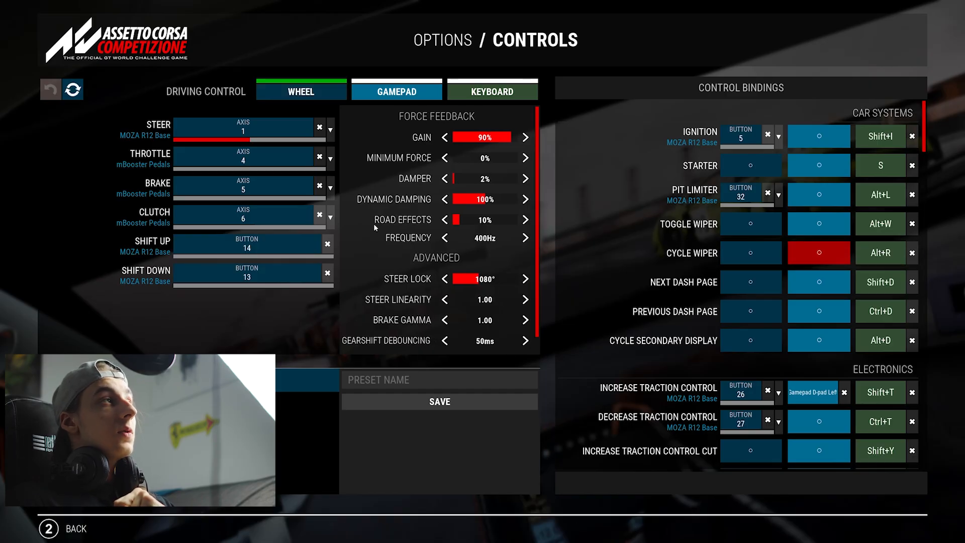
left_click(439, 379)
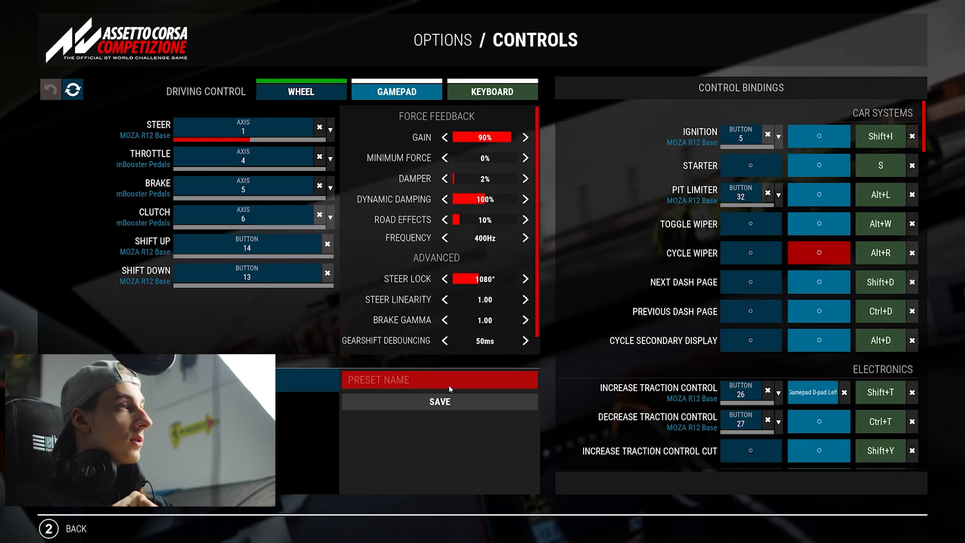
left_click(243, 127)
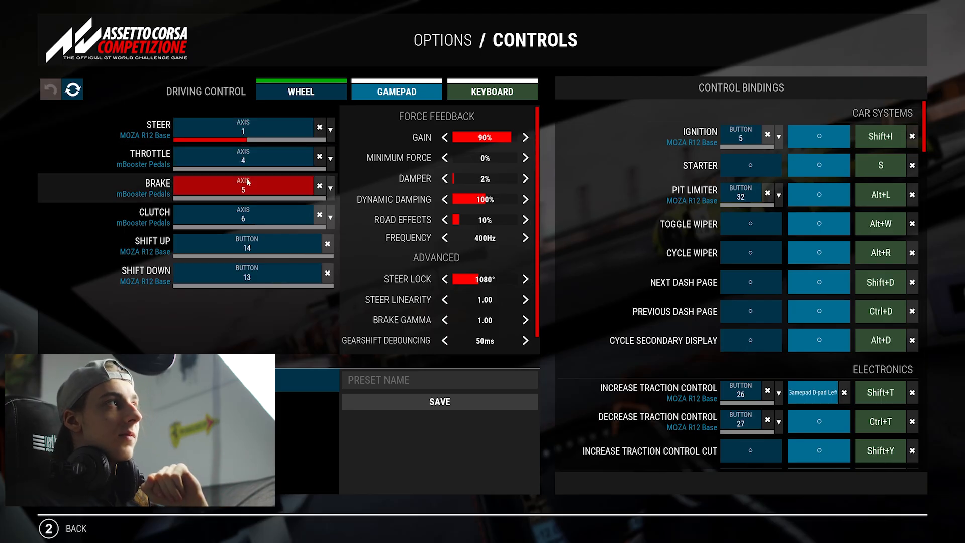
left_click(253, 158)
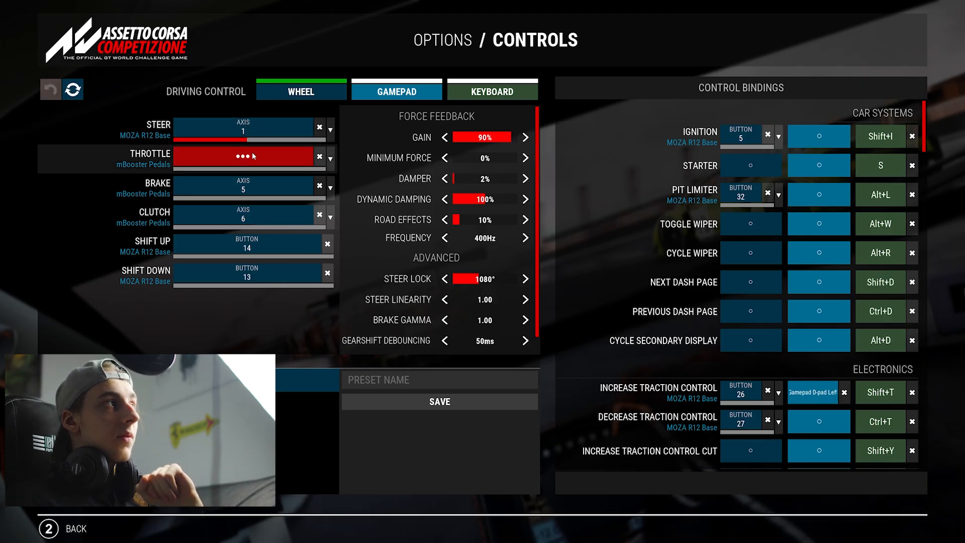
left_click(319, 159)
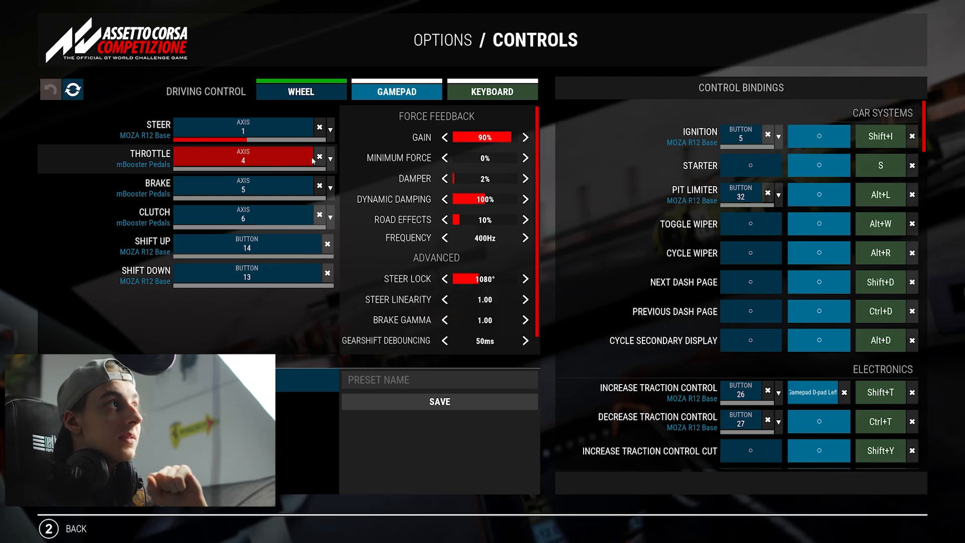
Set the throttle's minimum limit to 3% and collapse its extra options
left_click(331, 160)
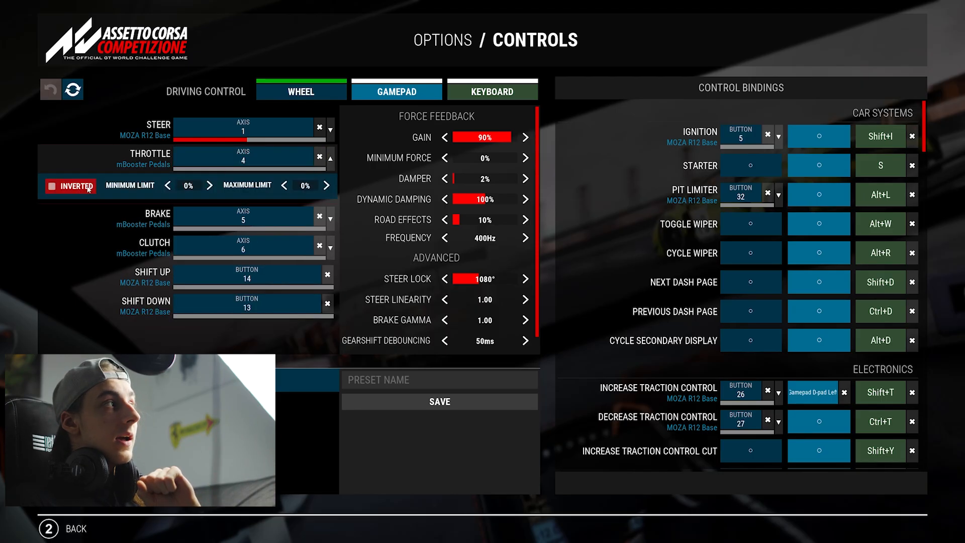
left_click(51, 186)
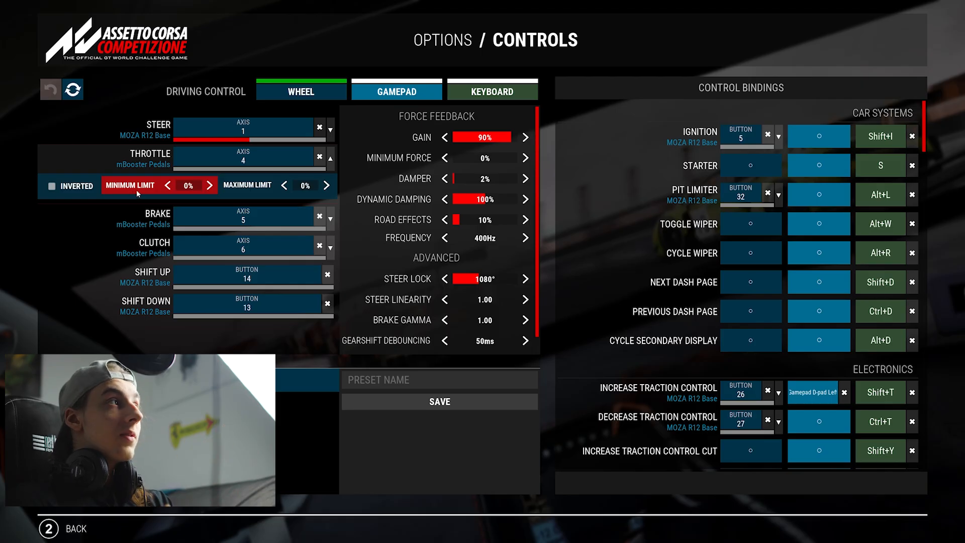
left_click(210, 185)
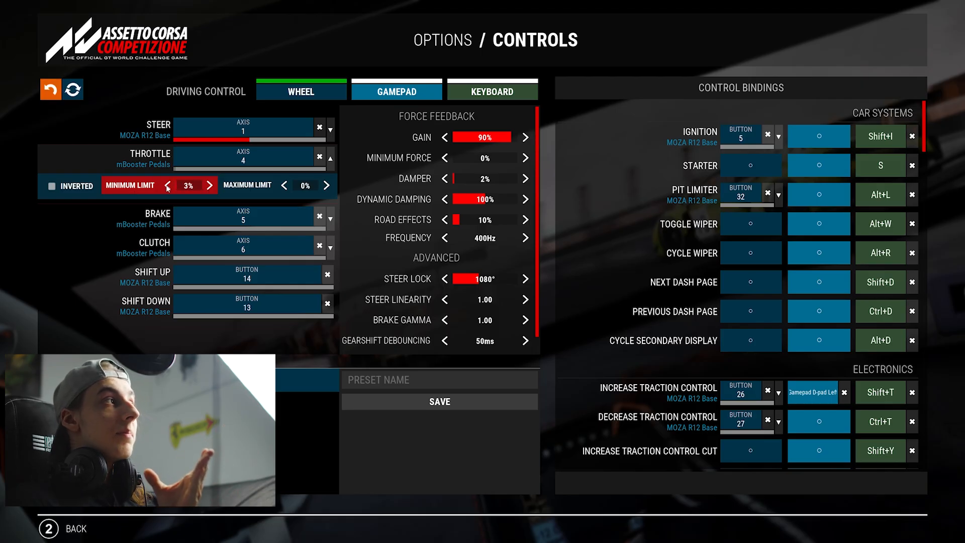
left_click(210, 185)
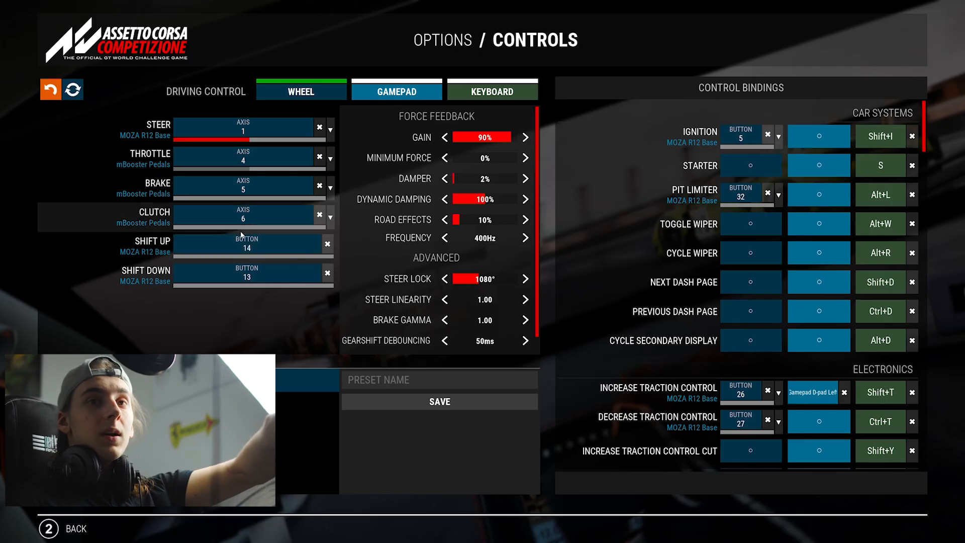
left_click(246, 245)
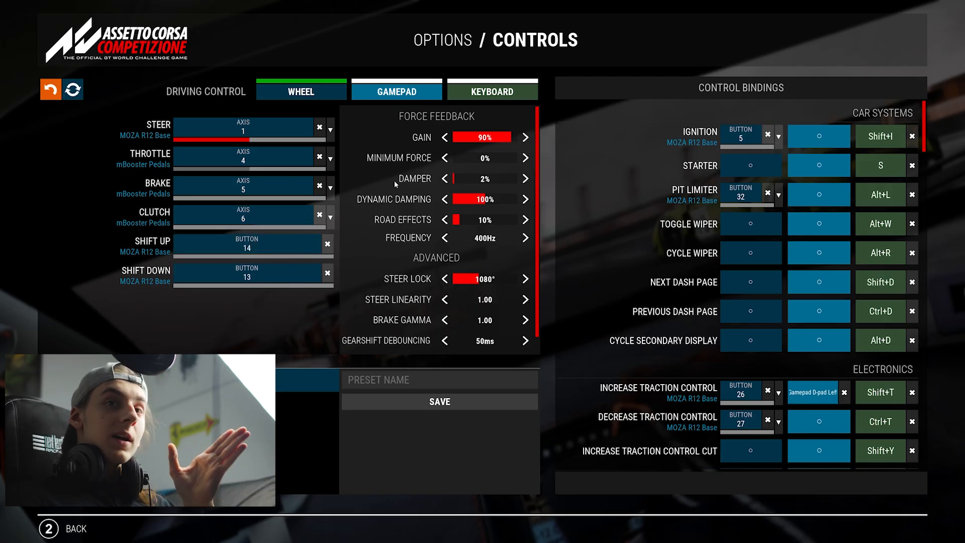
mouse_move(363, 173)
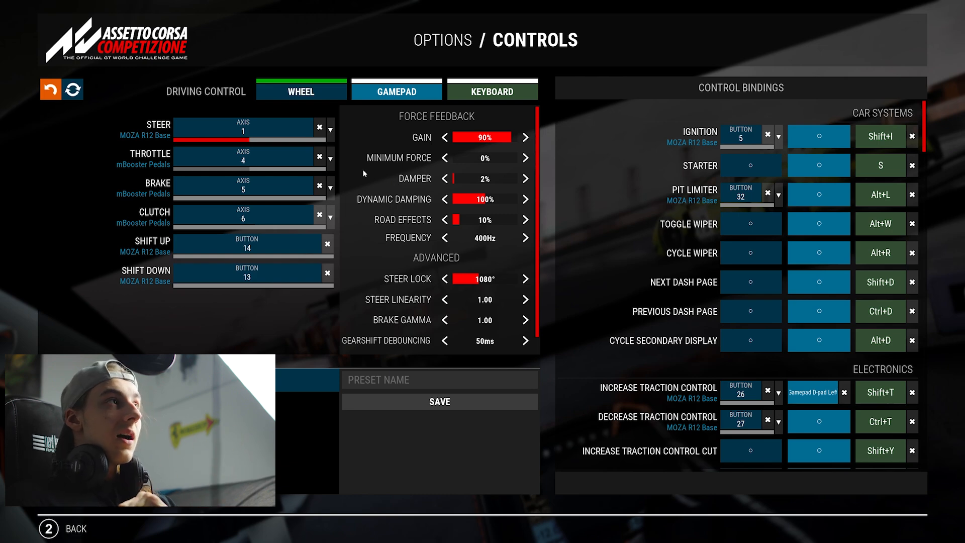
mouse_move(391, 268)
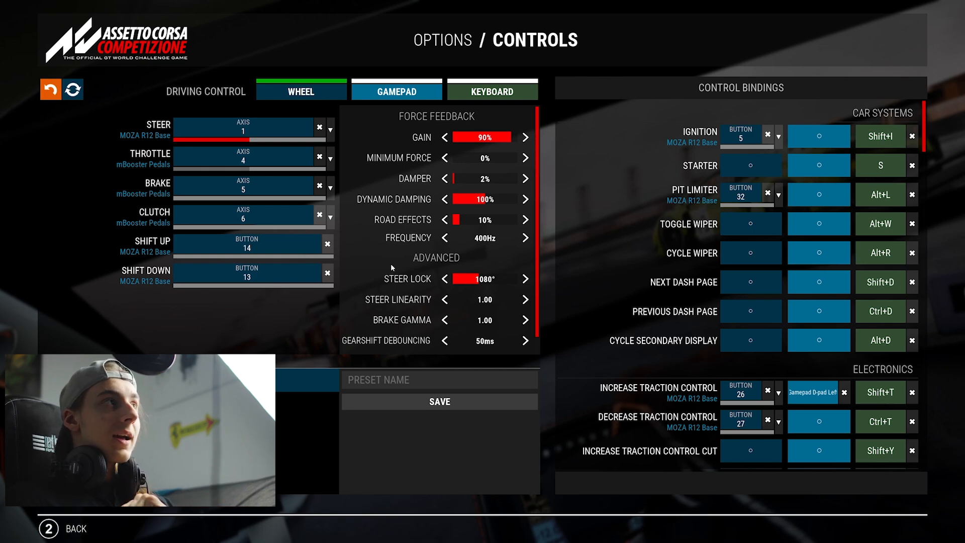
left_click(300, 91)
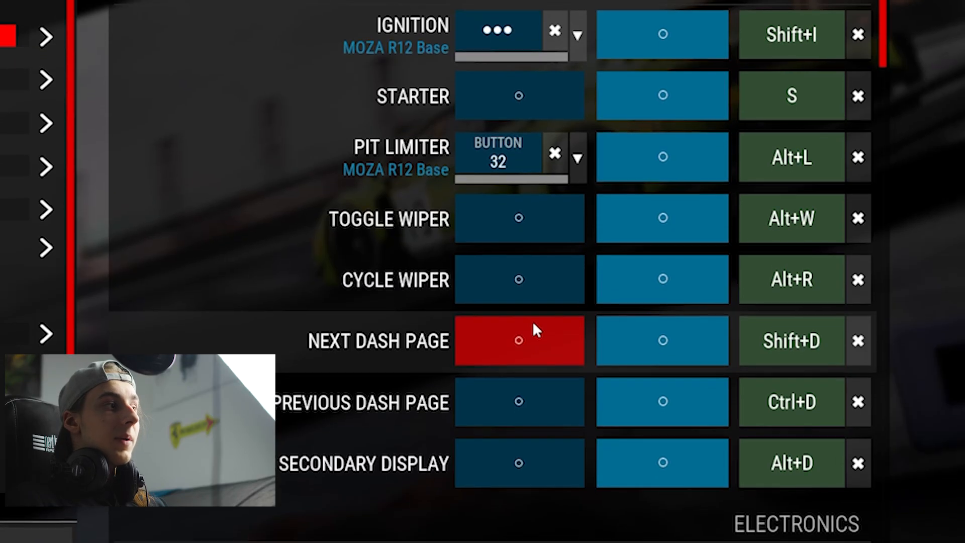
Scroll the Control Bindings down to the car systems bindings like ignition
scroll("down", 3)
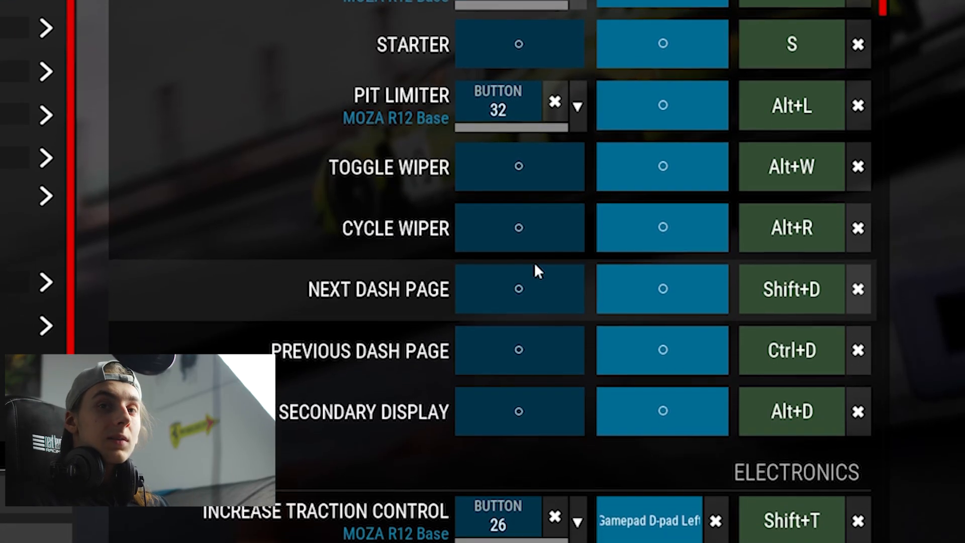